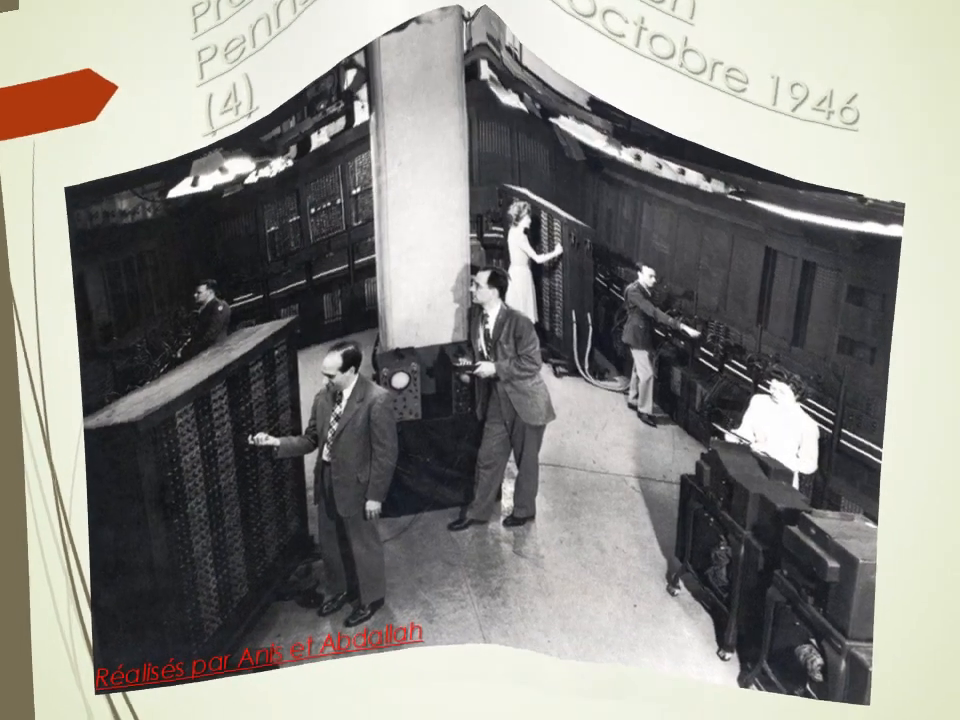
# - Advance from the ENIAC photo to the numbered diagram 'L'ORDINATEUR ET SES COMPOSANTS'
pyautogui.press('Right')
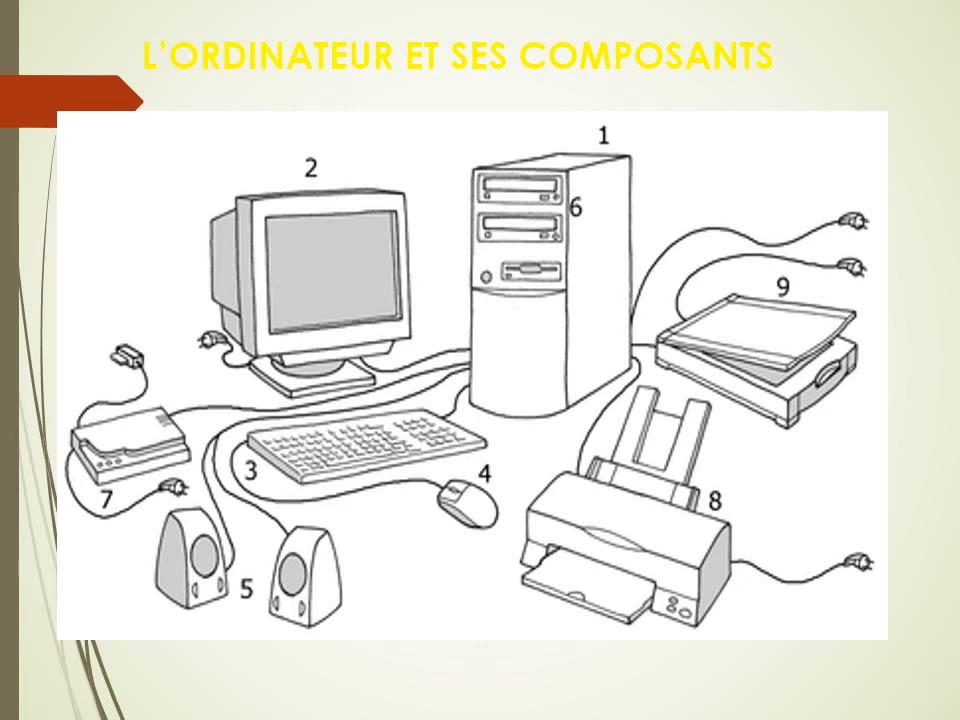
# - Advance two slides: the desktop computer photo, then the labelled components diagram
pyautogui.press('Right')
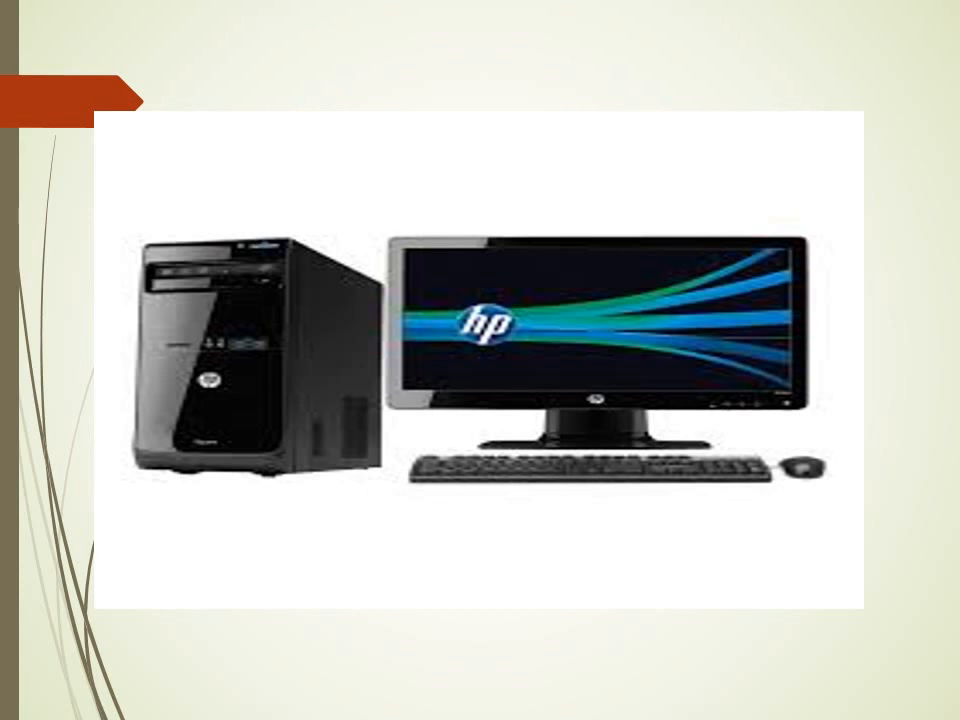
pyautogui.press('Right')
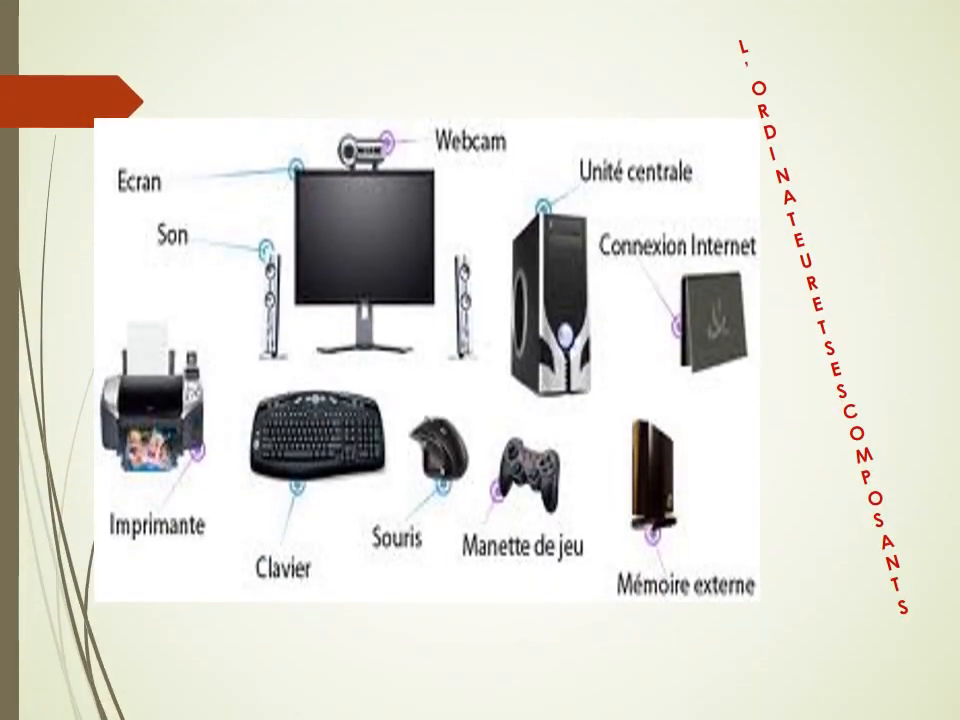